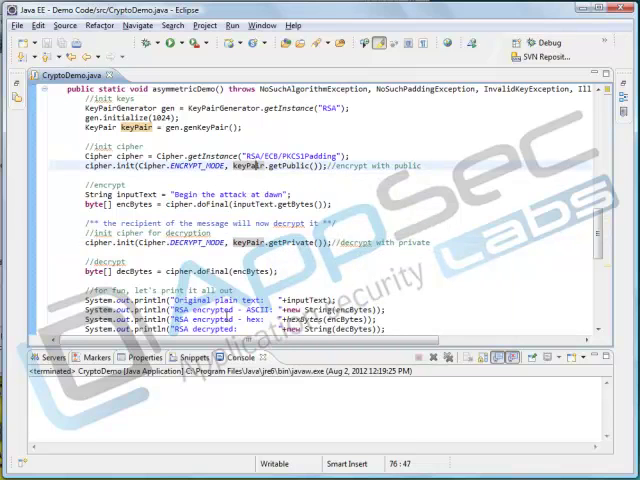
Run CryptoDemo and scroll the Console to inspect the plain, encrypted ASCII/hex, and decrypted text
click(172, 42)
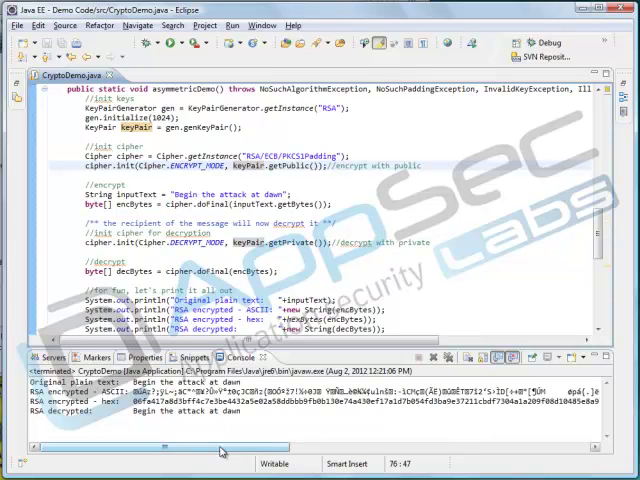
scroll(right, 3)
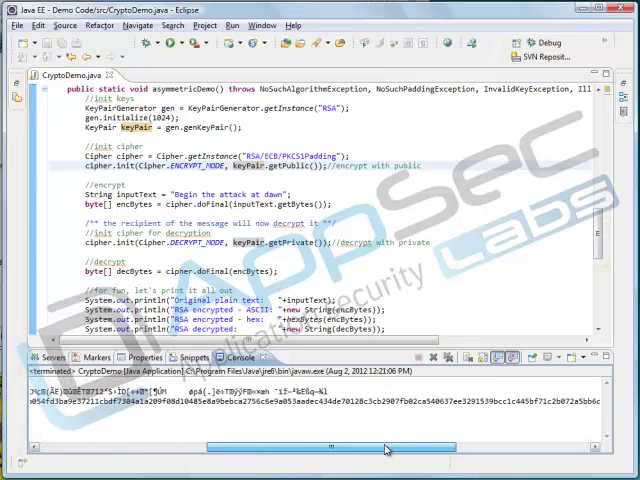
scroll(down, 3)
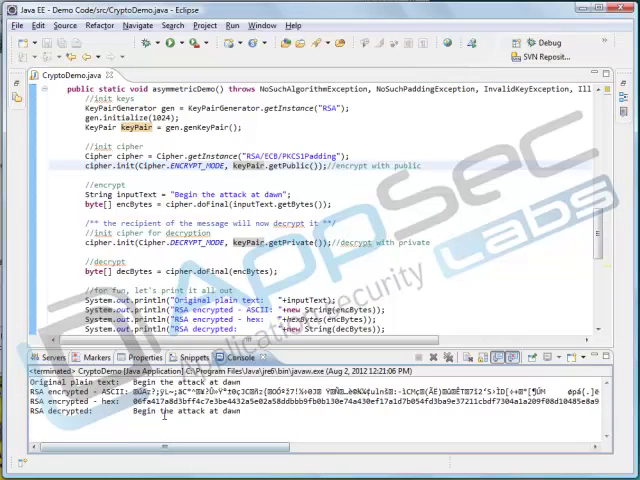